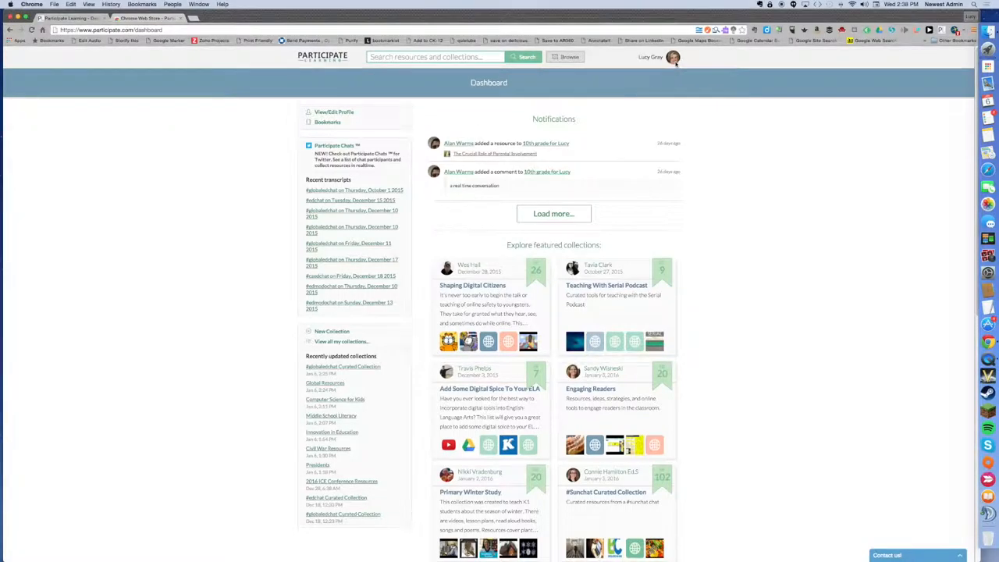
Step: Choose the bookmarks option from the profile avatar's account dropdown
click(651, 56)
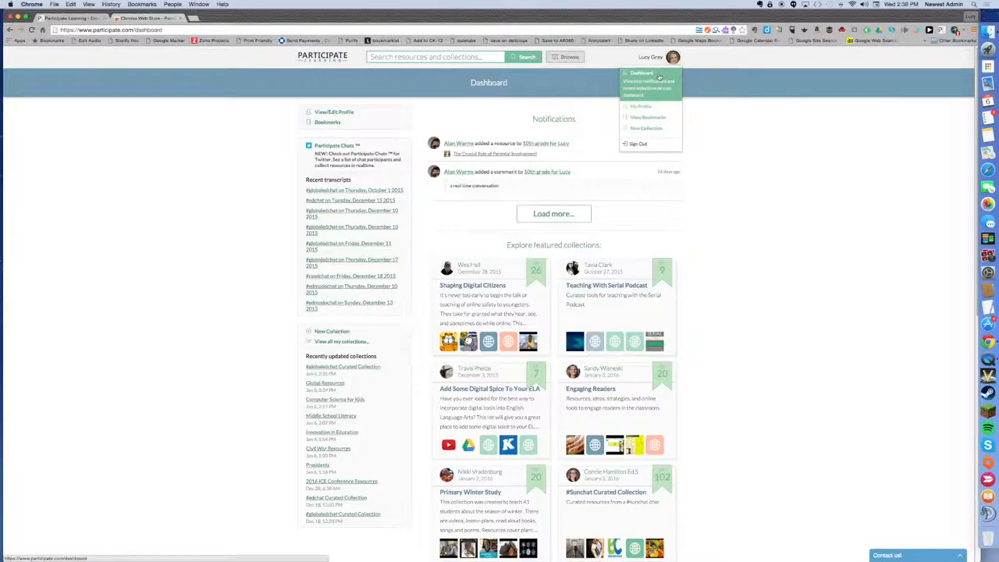
click(648, 117)
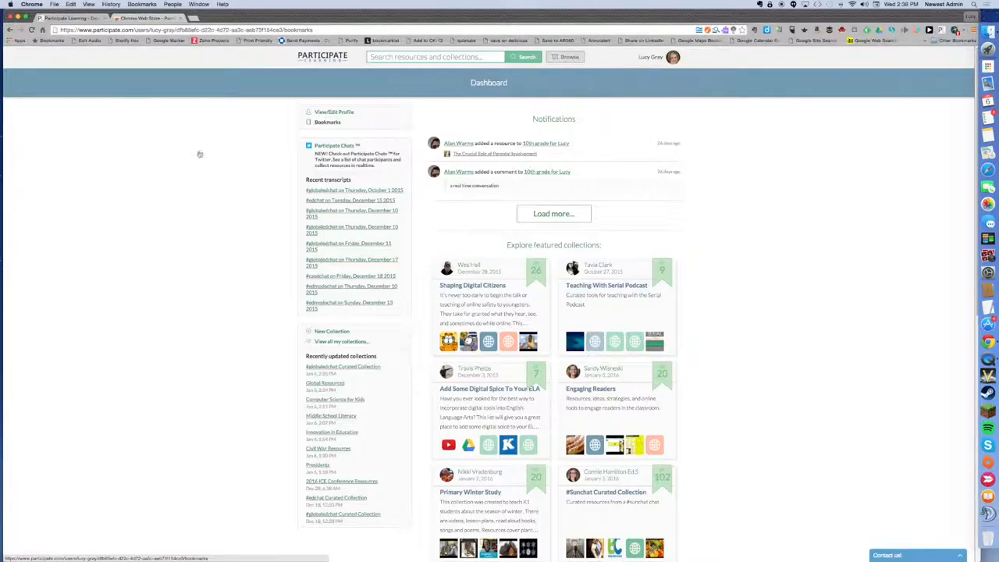
Step: Bring up the Bookmarks page listing the saved websites and articles with their links
click(328, 122)
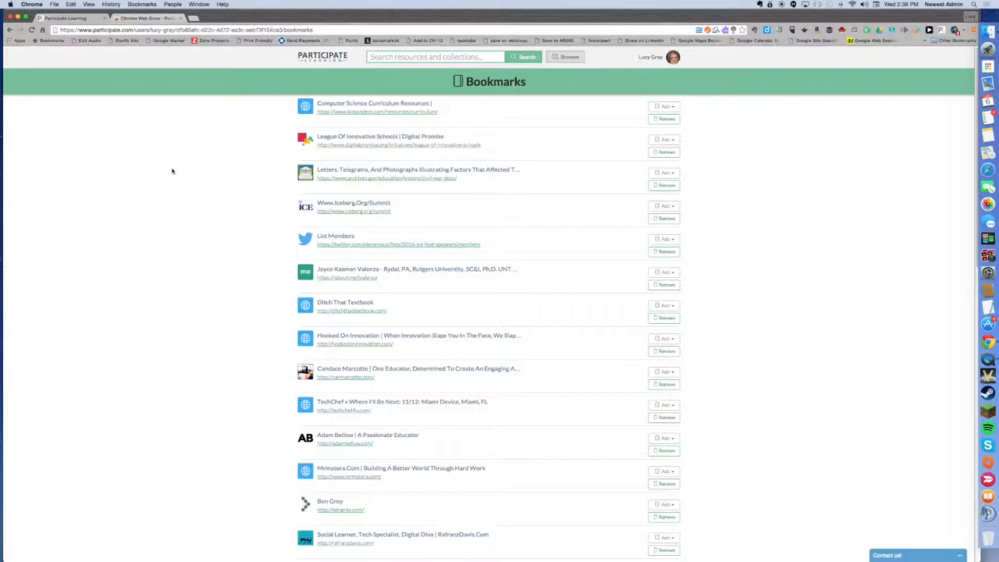
mouse_move(822, 259)
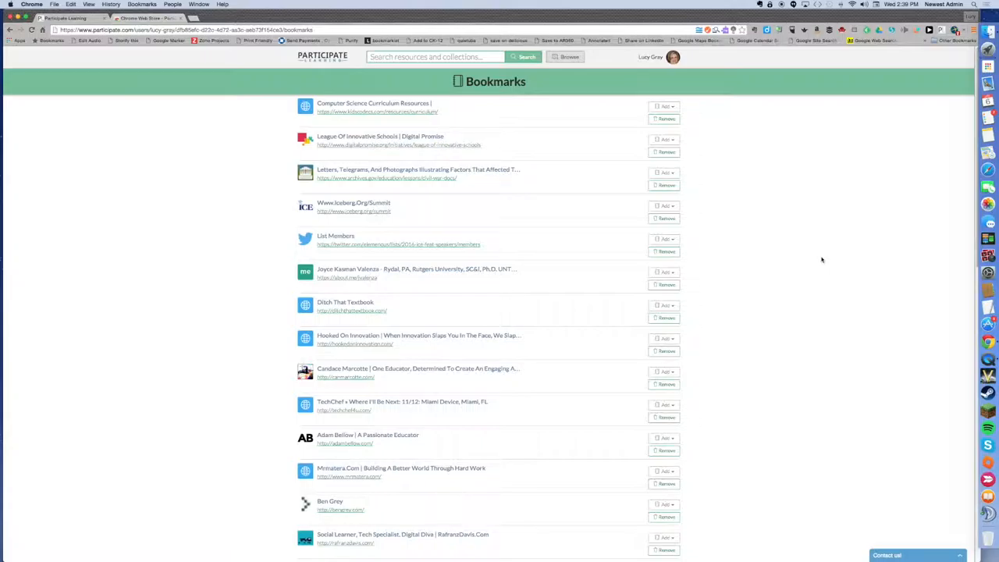